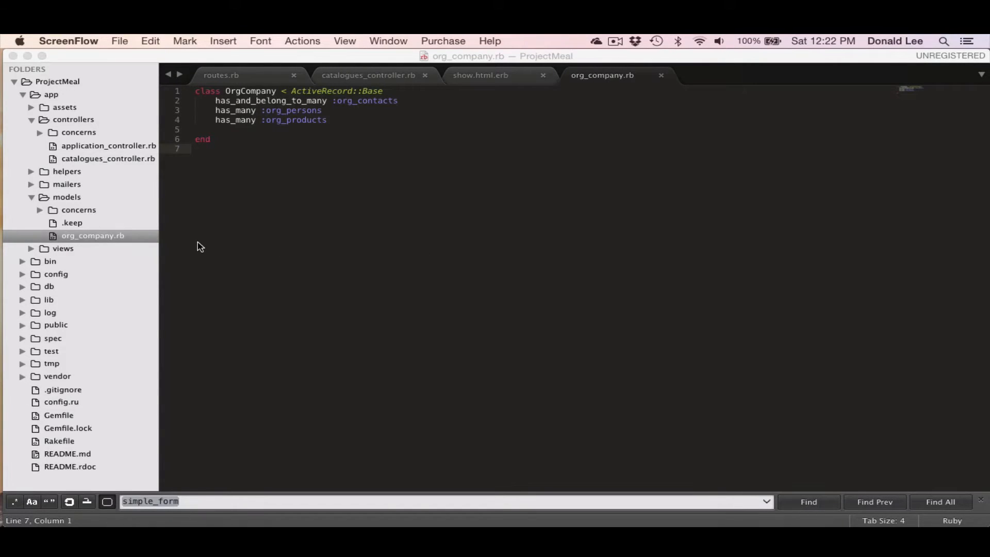
pyautogui.moveTo(183, 258)
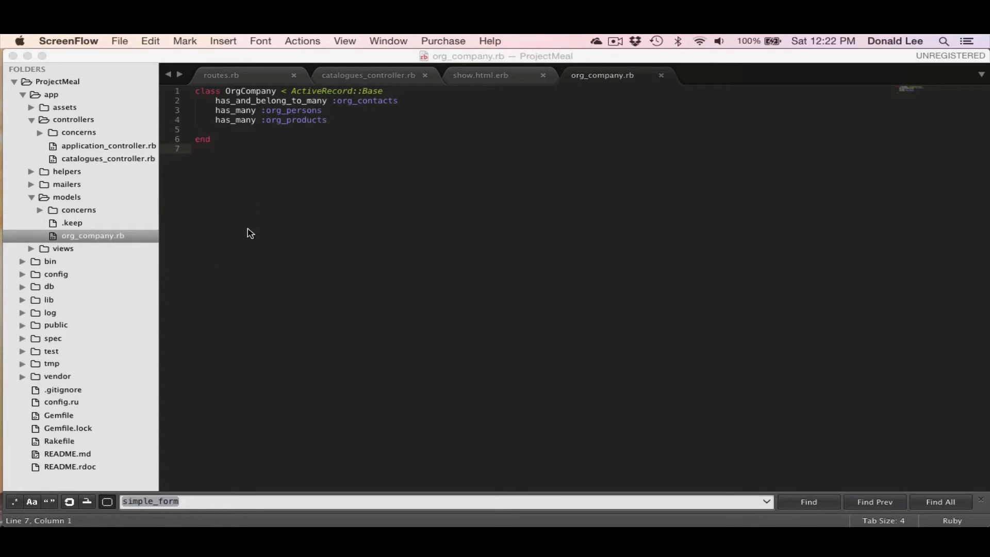
pyautogui.moveTo(115, 284)
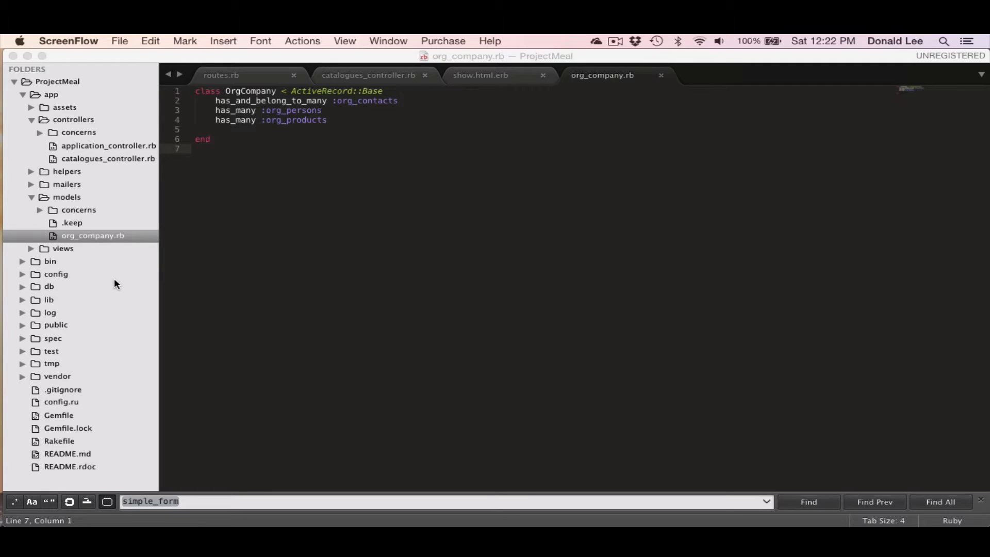
pyautogui.moveTo(51, 289)
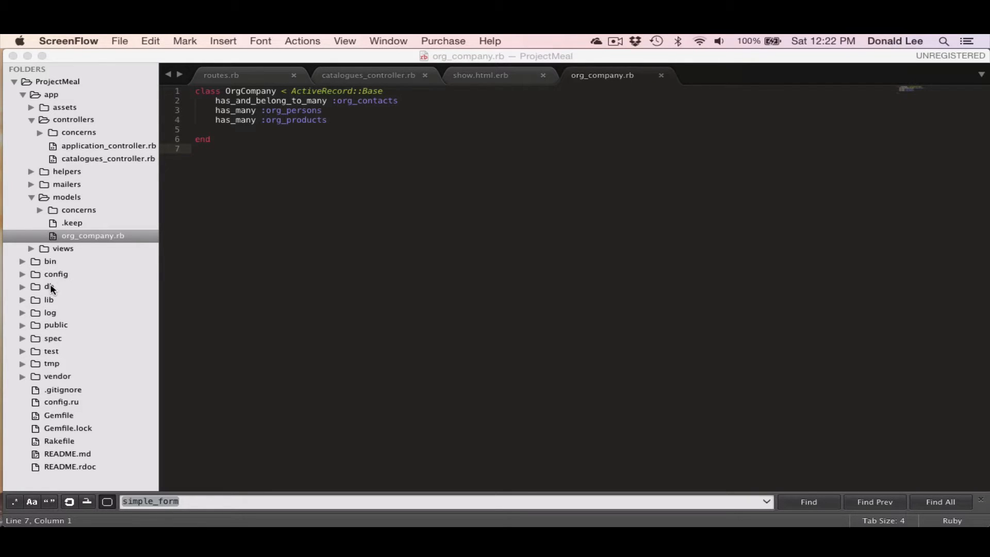
pyautogui.click(23, 287)
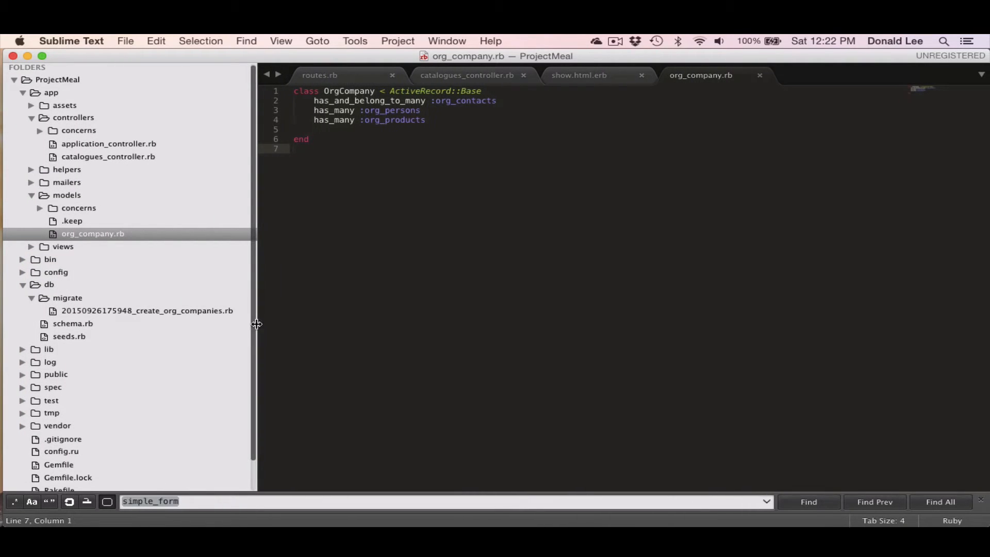
pyautogui.moveTo(214, 315)
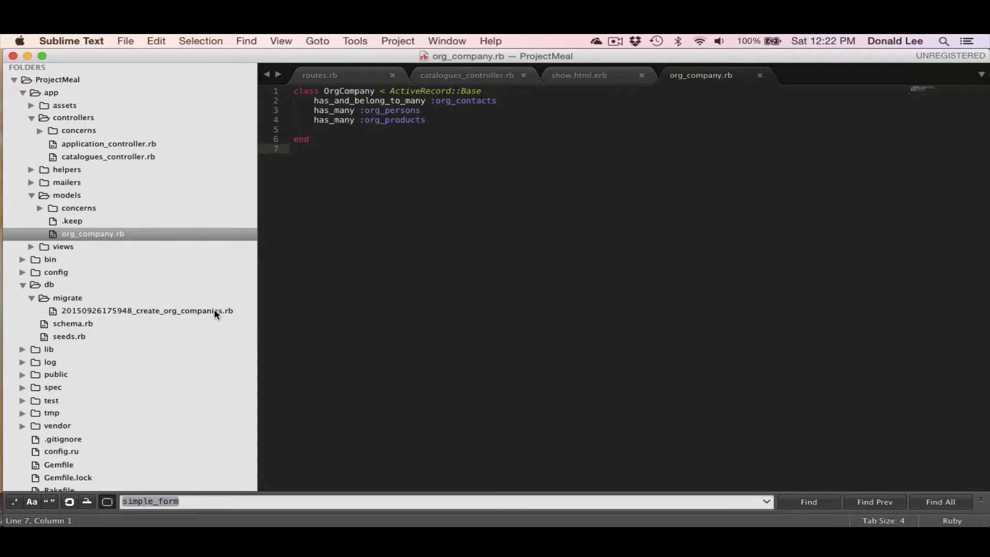
pyautogui.moveTo(106, 317)
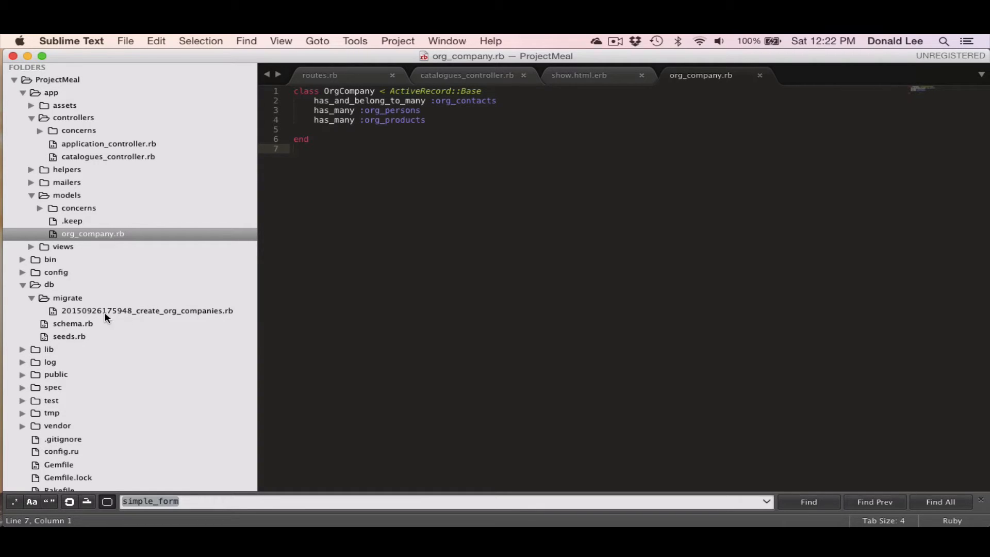
pyautogui.moveTo(144, 316)
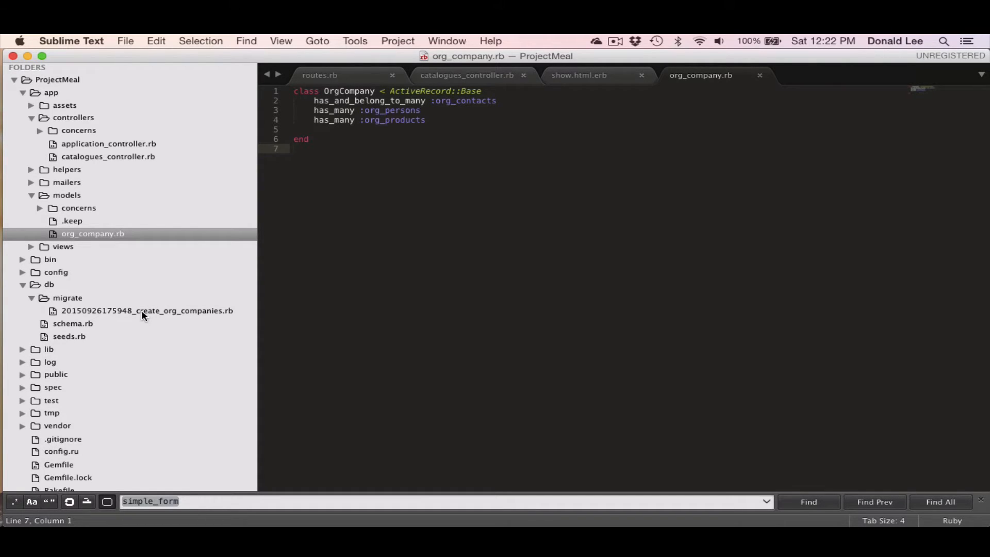
pyautogui.doubleClick(147, 310)
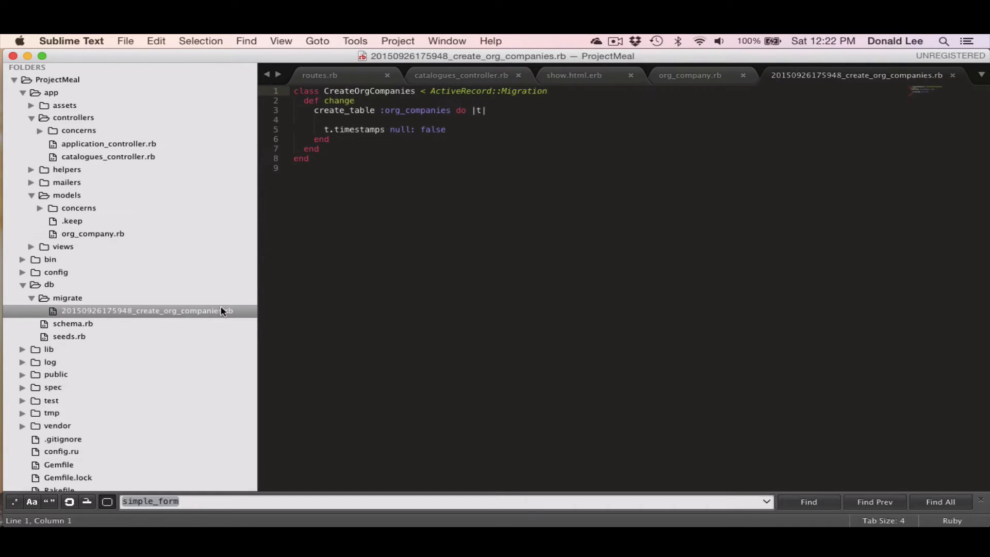
pyautogui.moveTo(257, 300); pyautogui.dragTo(167, 299)
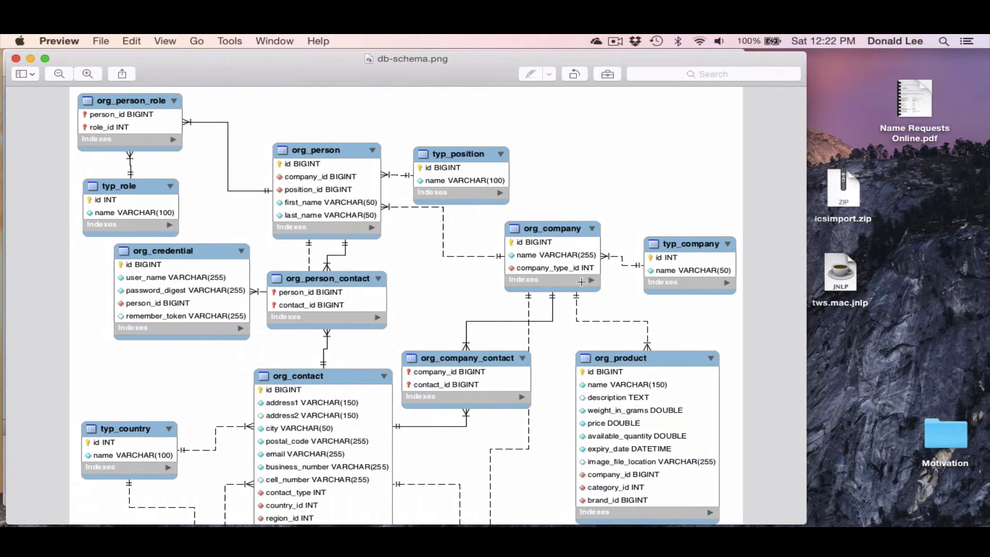
# Step: Scroll the db-schema diagram to the org_company and typ_company tables
pyautogui.scroll(-3)
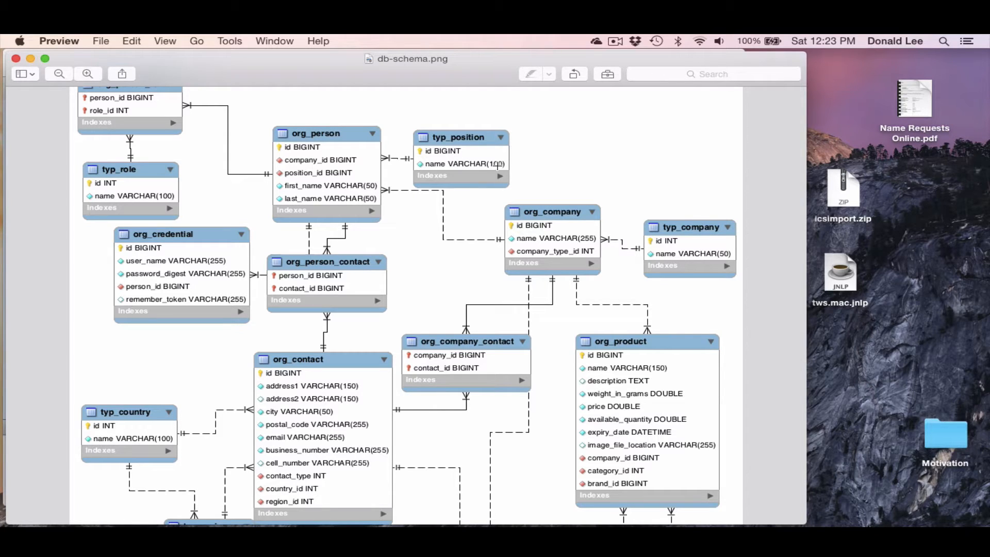
pyautogui.moveTo(548, 290)
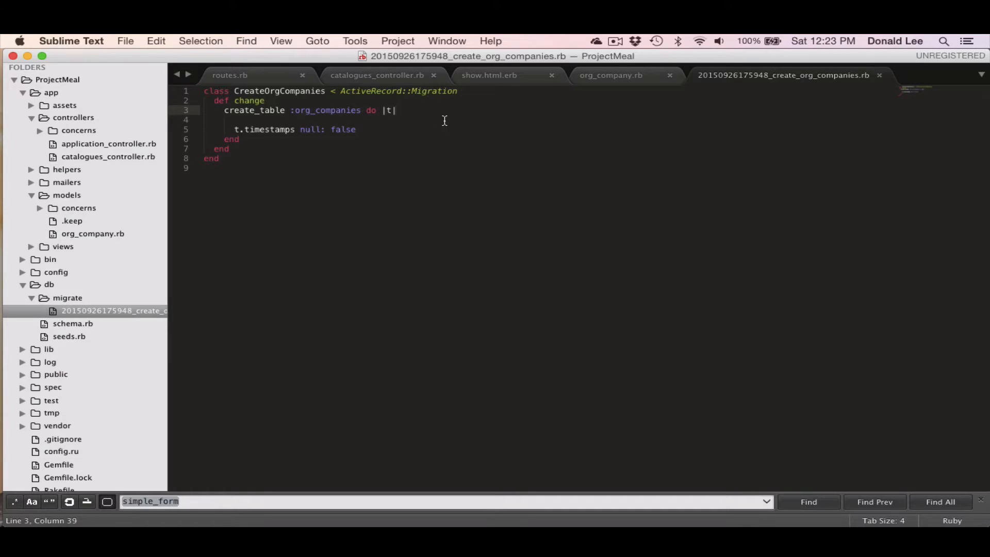
# Step: Add t.string :name, null: false and t.belongs_to :typ_company to the migration
pyautogui.press('enter')
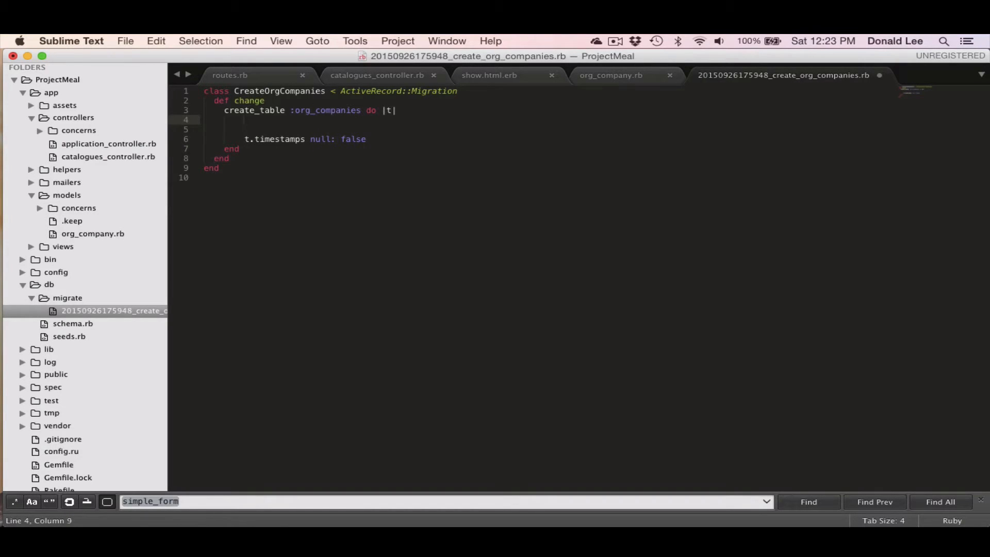
pyautogui.write('t.string')
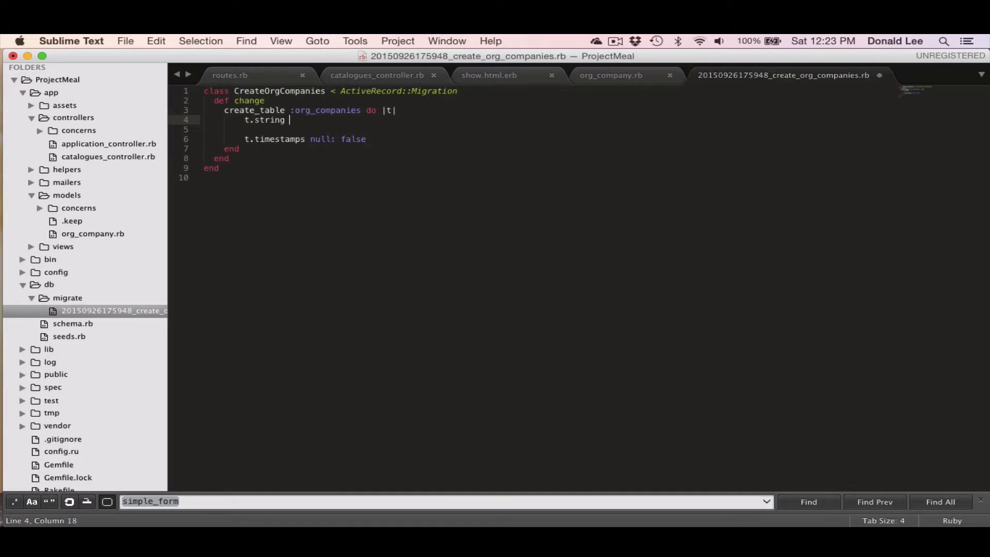
pyautogui.write(':name, null: false')
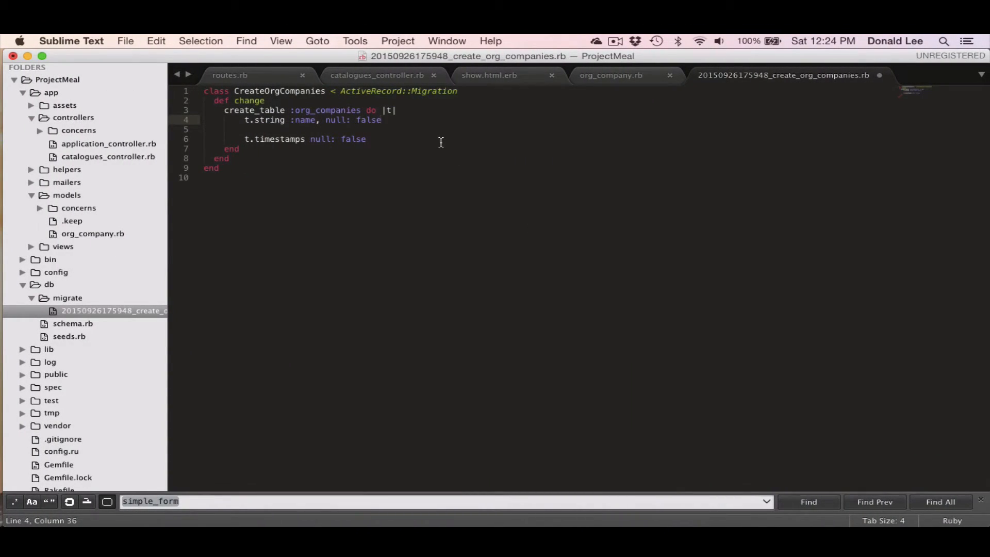
pyautogui.write('t.belong')
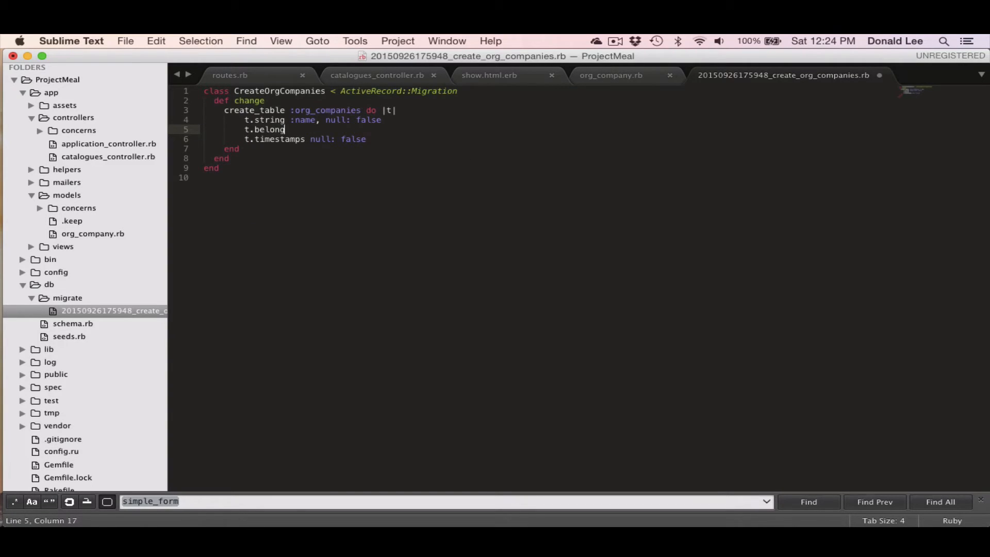
pyautogui.write('s_to :typ_company')
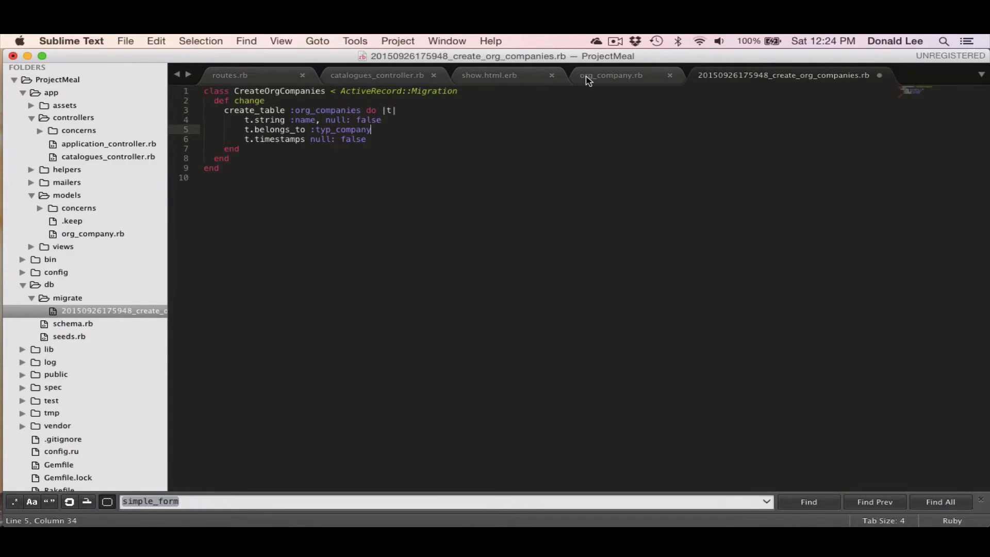
# Step: Switch between the OrgCompany model and migration tabs
pyautogui.click(610, 75)
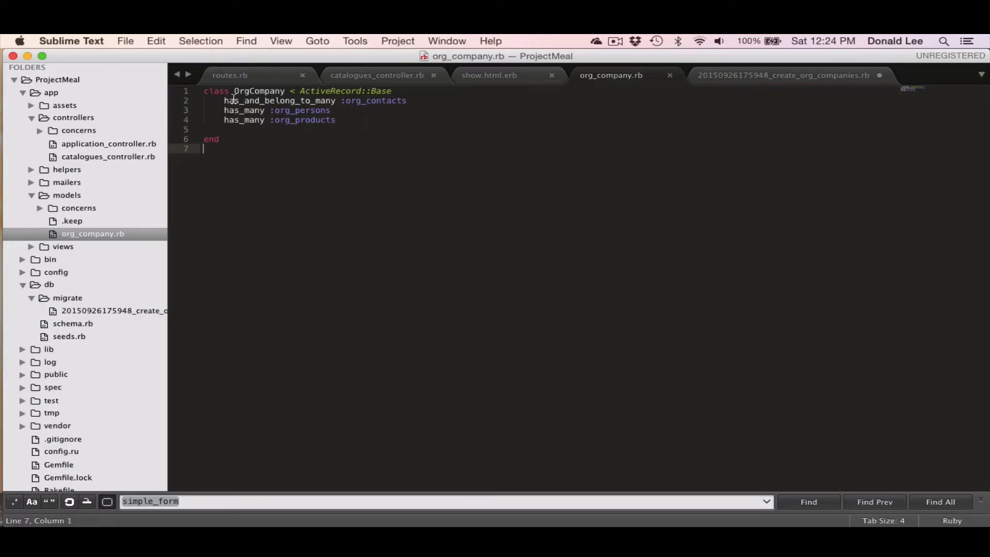
pyautogui.click(785, 76)
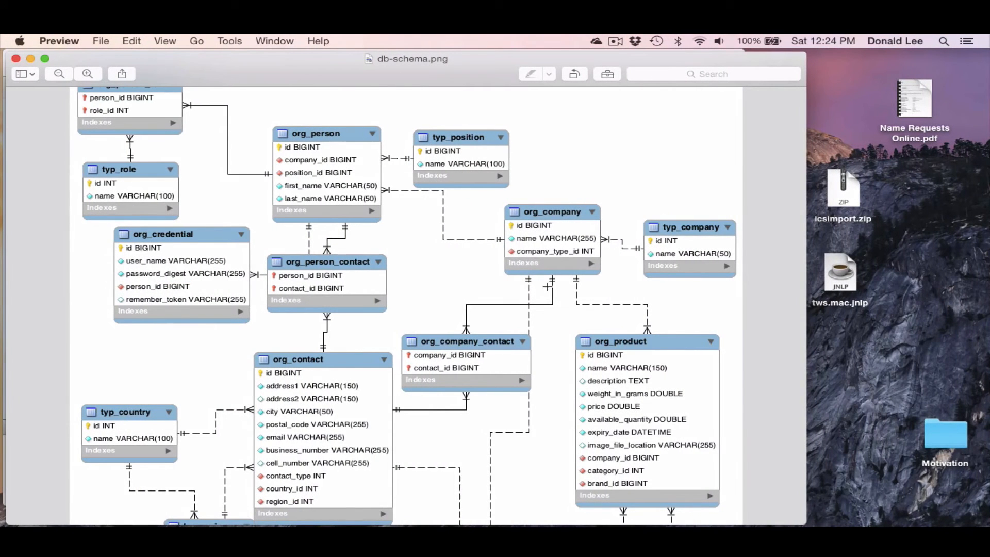
pyautogui.moveTo(575, 250)
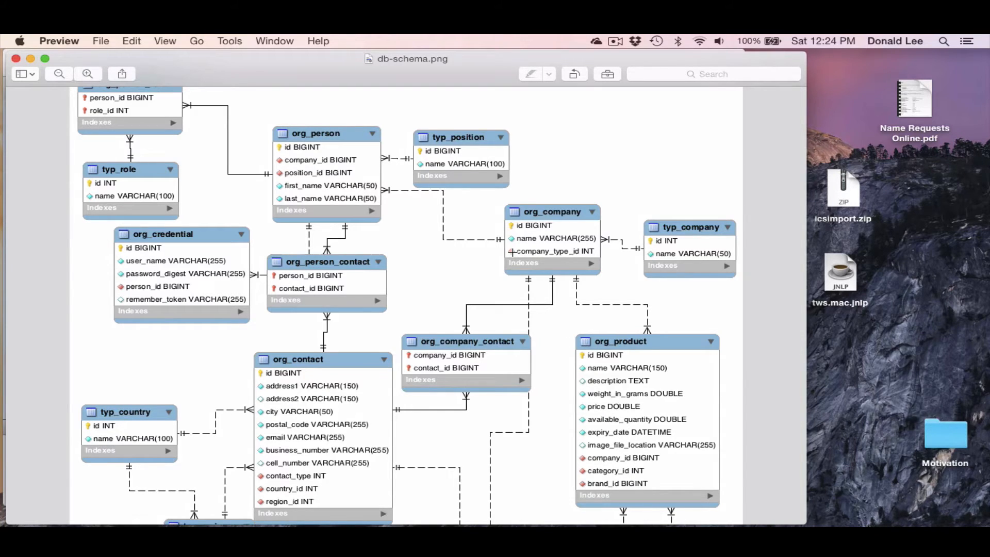
pyautogui.moveTo(530, 256)
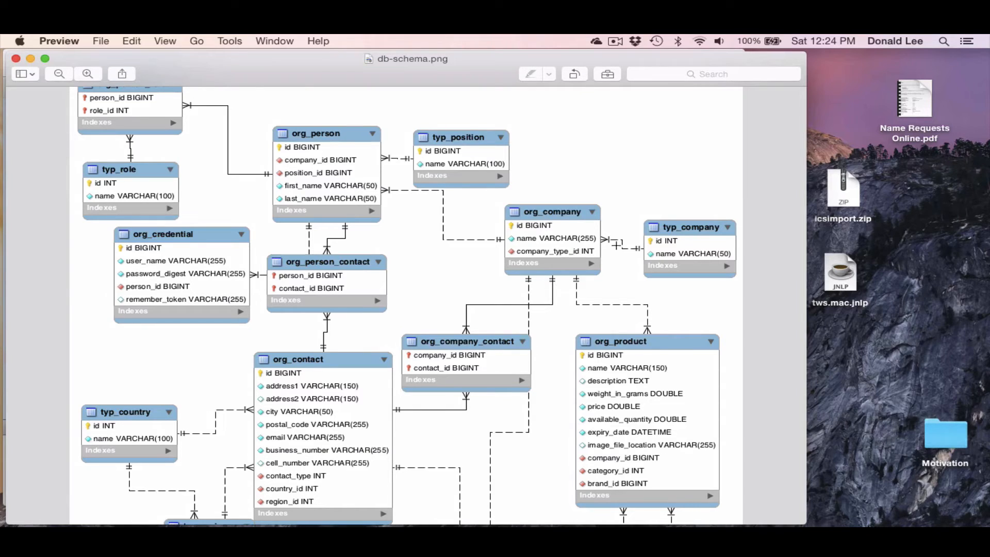
pyautogui.moveTo(664, 242)
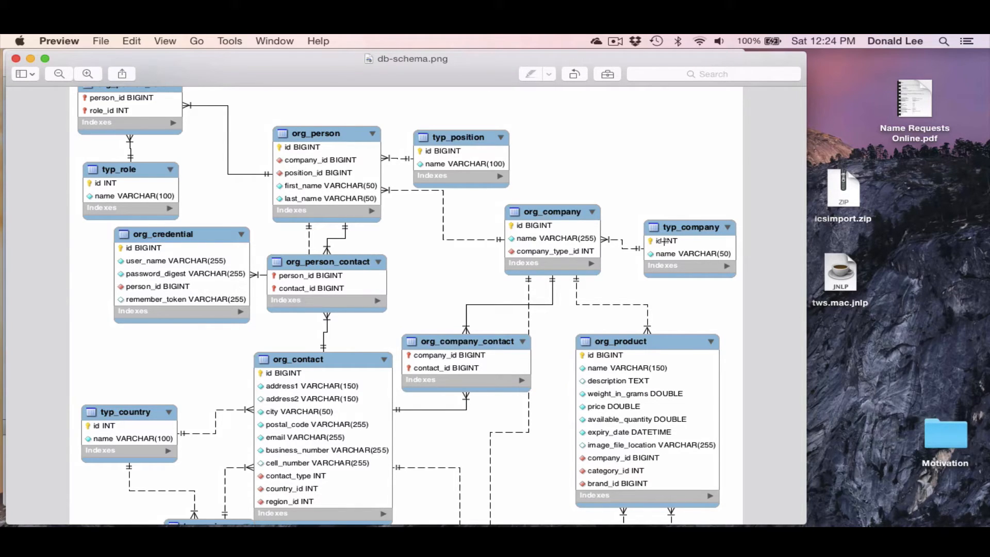
pyautogui.moveTo(660, 241)
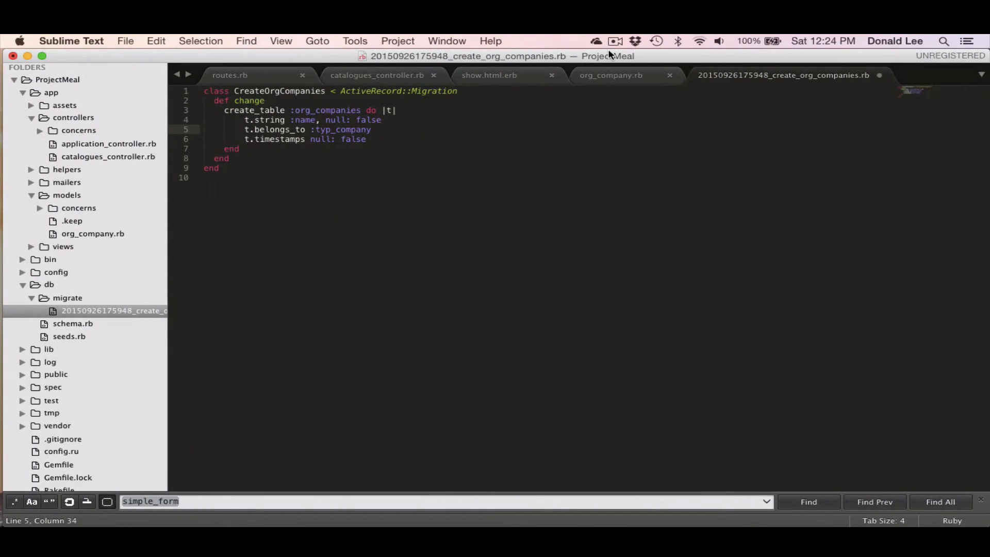
# Step: Declare belongs_to :typ_company, foreign_key: "typ_company_id" in the OrgCompany model
pyautogui.click(610, 75)
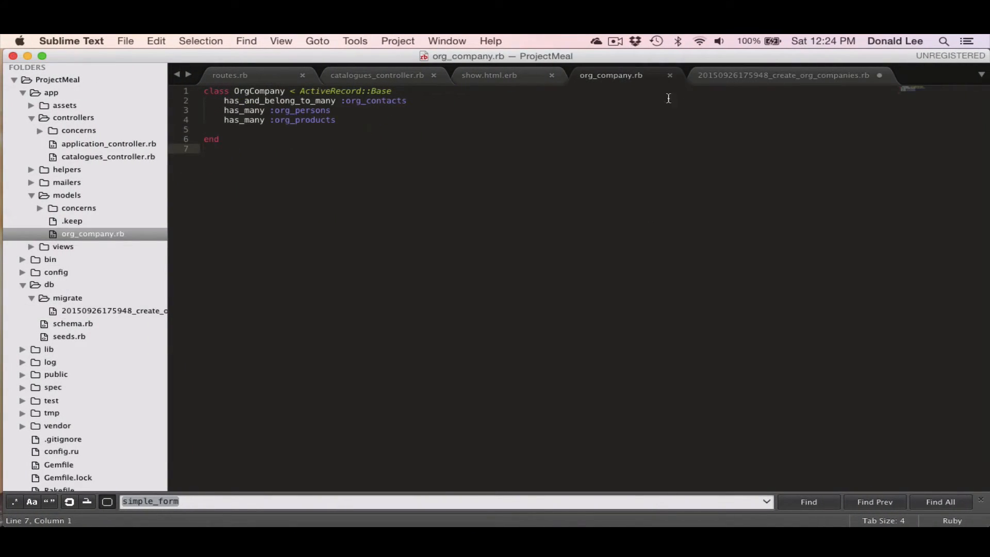
pyautogui.press('Return')
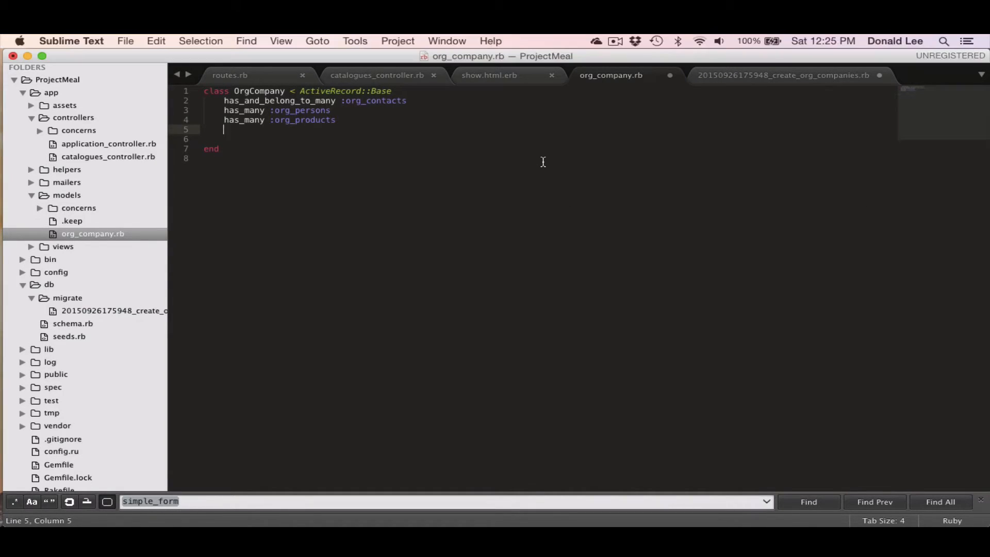
pyautogui.write('belongs')
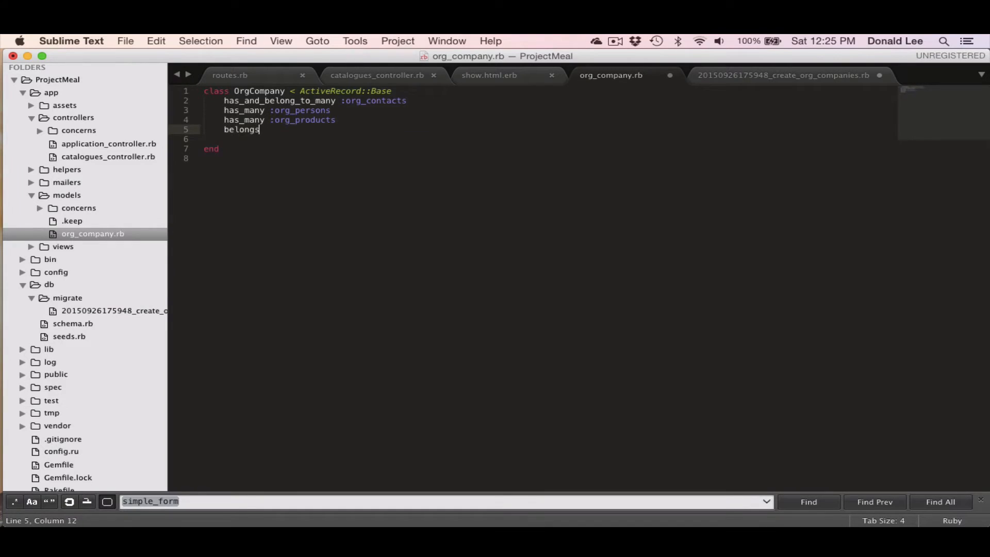
pyautogui.write('_to :')
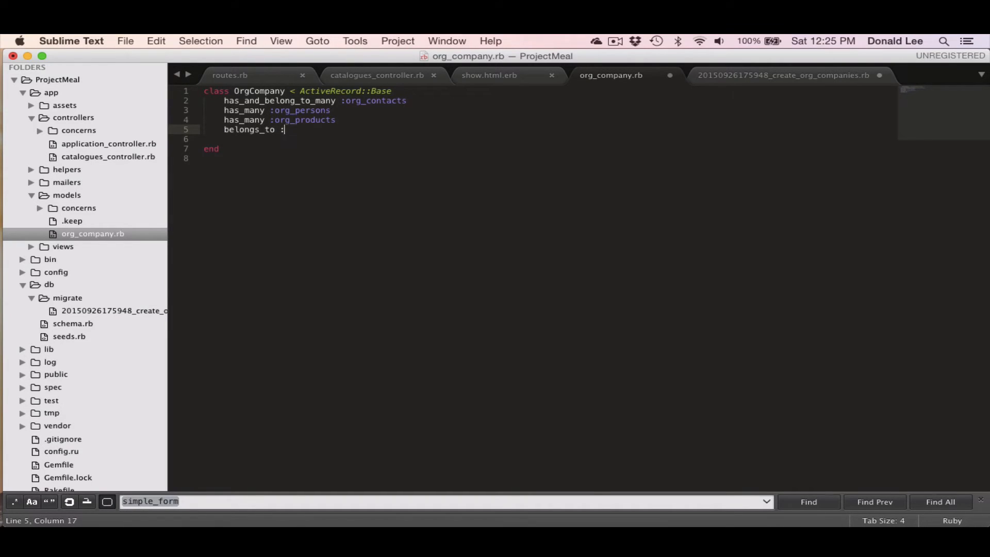
pyautogui.write('typ_cp')
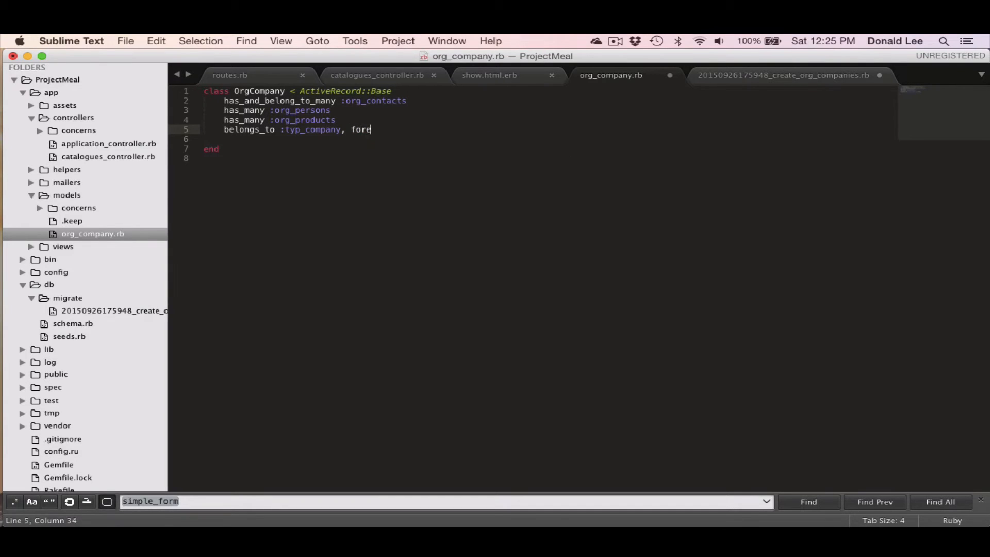
pyautogui.write('ign_key:')
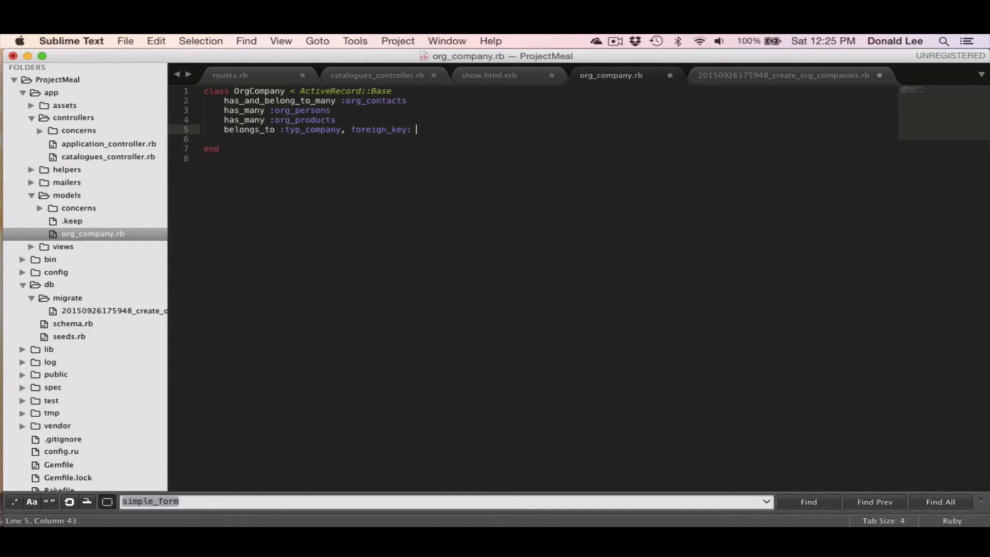
pyautogui.write('"typ_compan"')
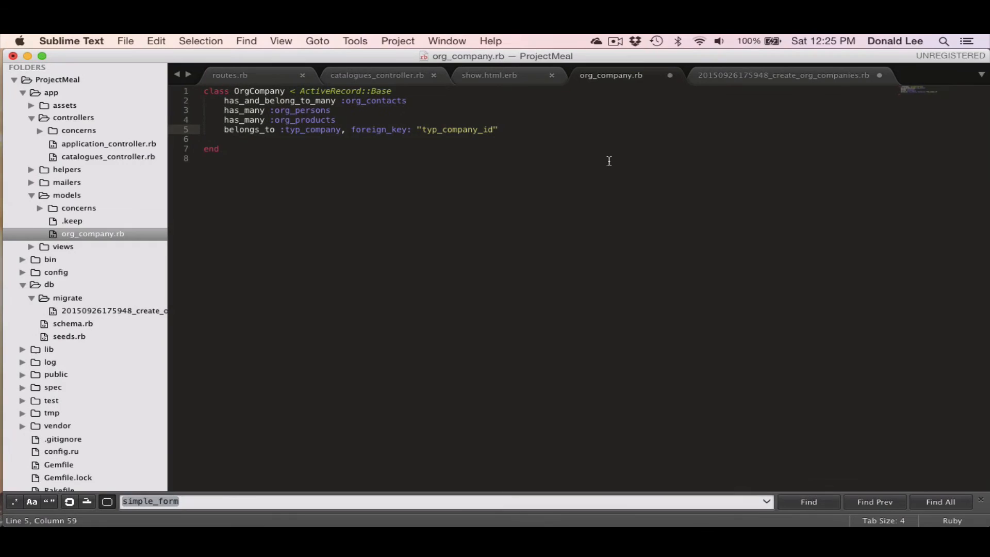
pyautogui.click(786, 75)
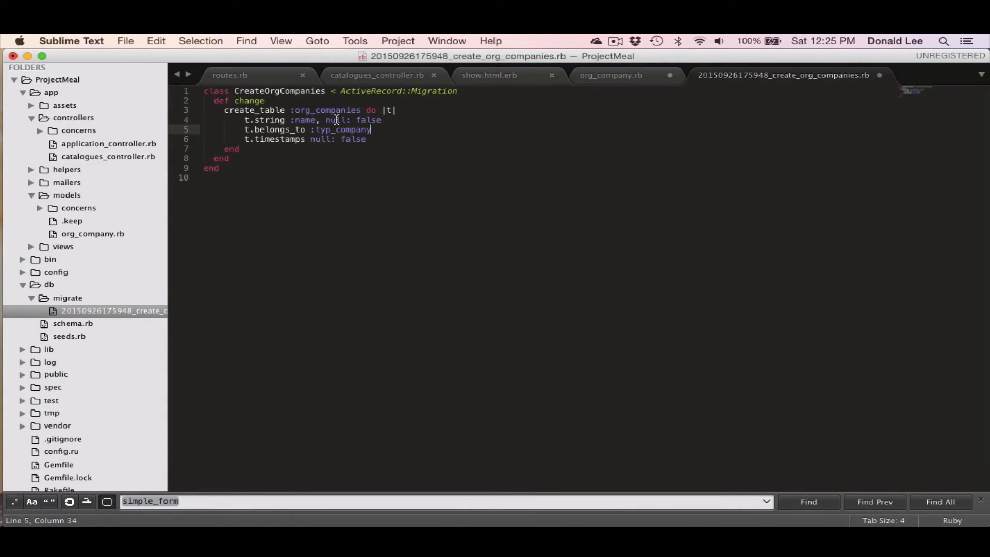
pyautogui.moveTo(386, 120)
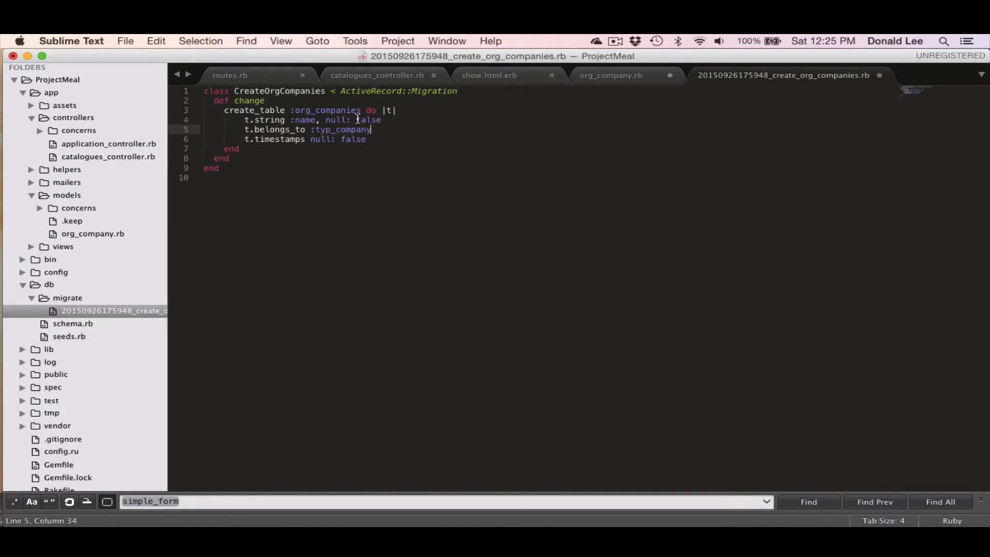
pyautogui.moveTo(428, 122)
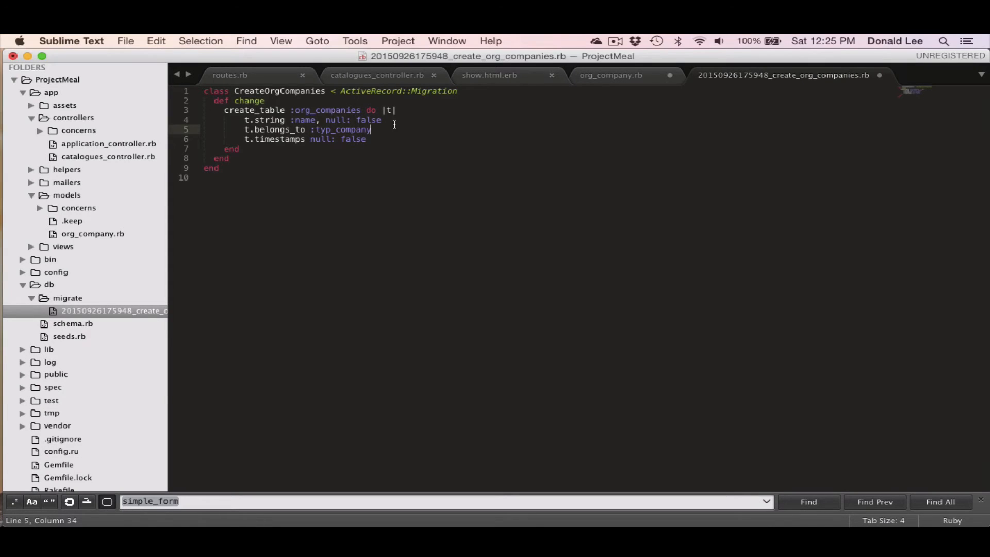
pyautogui.moveTo(416, 119)
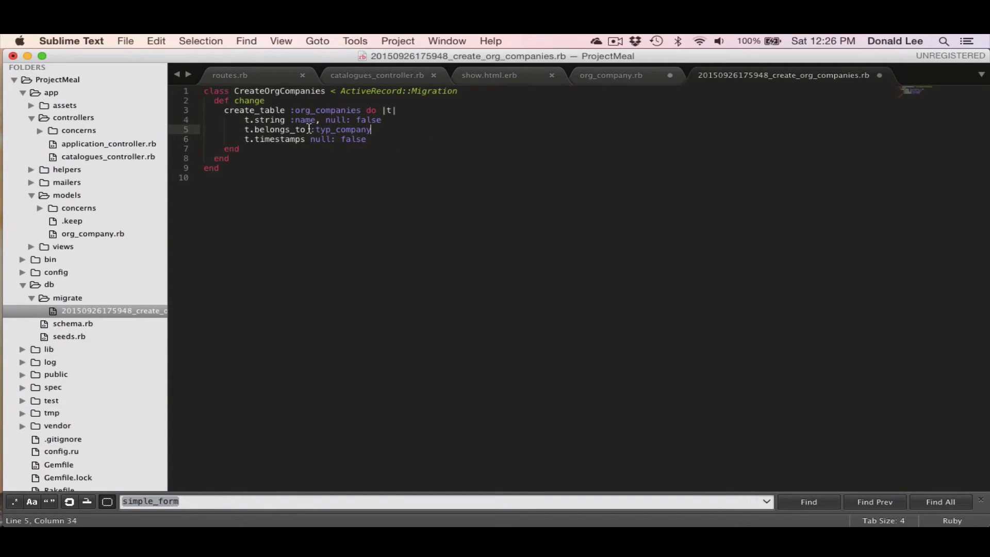
pyautogui.doubleClick(274, 138)
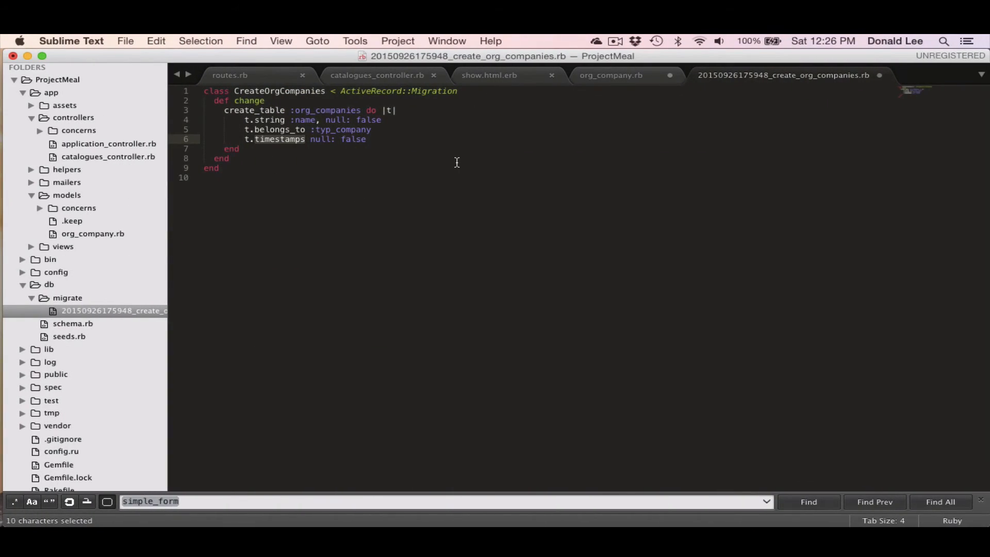
pyautogui.moveTo(363, 141)
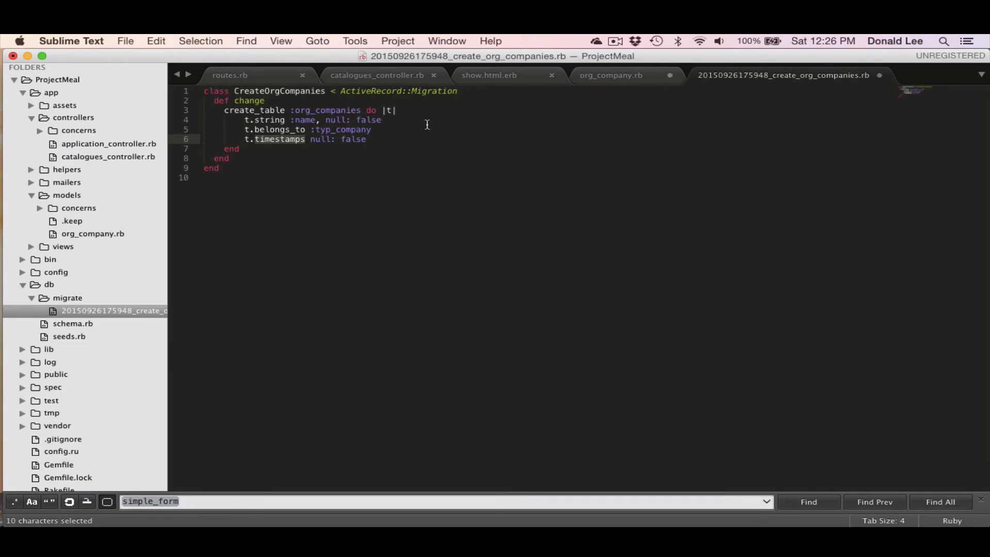
pyautogui.moveTo(374, 124)
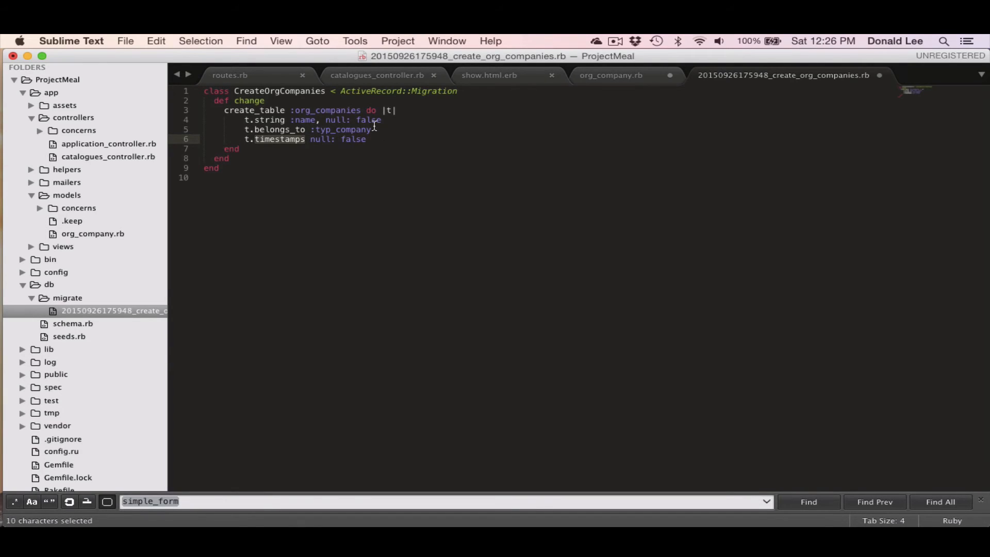
pyautogui.click(376, 129)
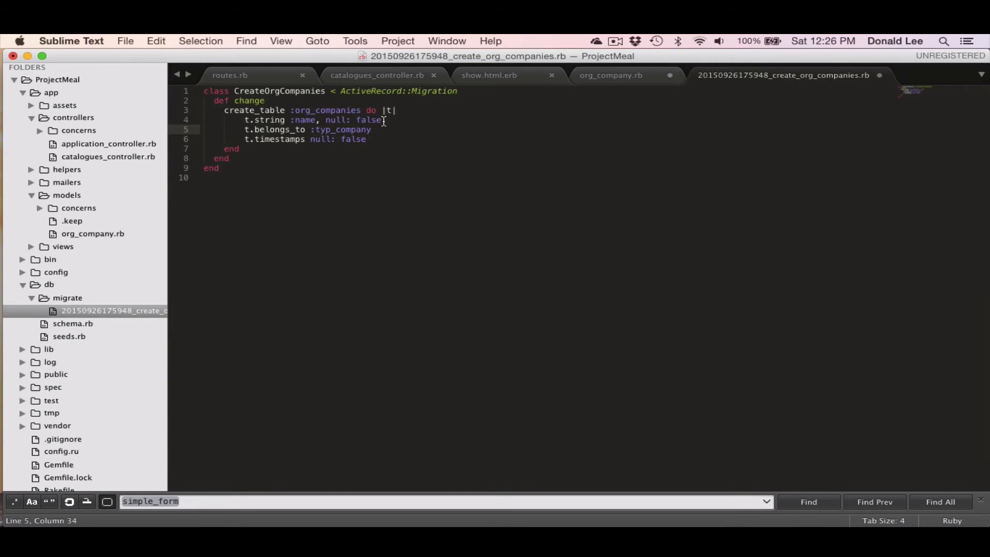
# Step: Add t.string :avatar and t.text :description above the belongs_to line
pyautogui.press('enter')
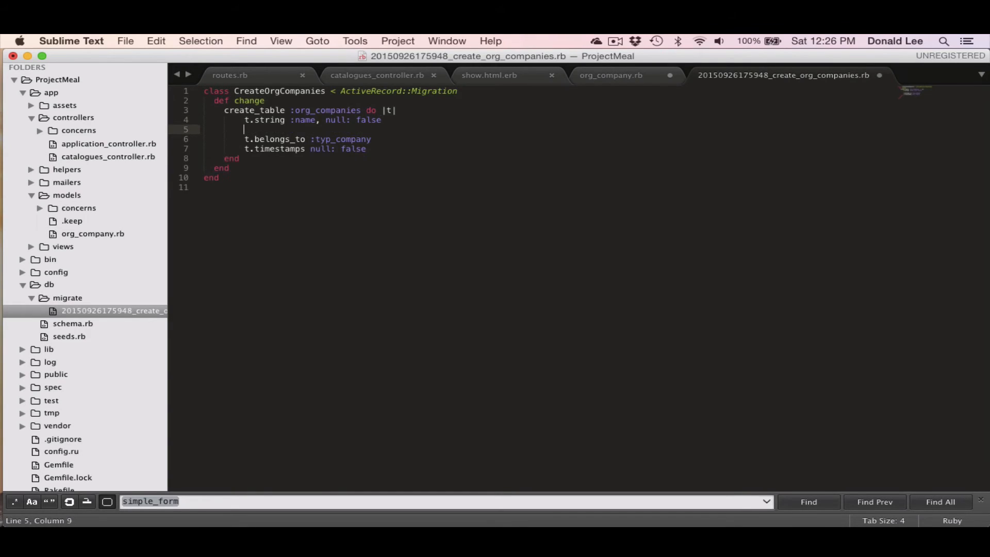
pyautogui.write('t.')
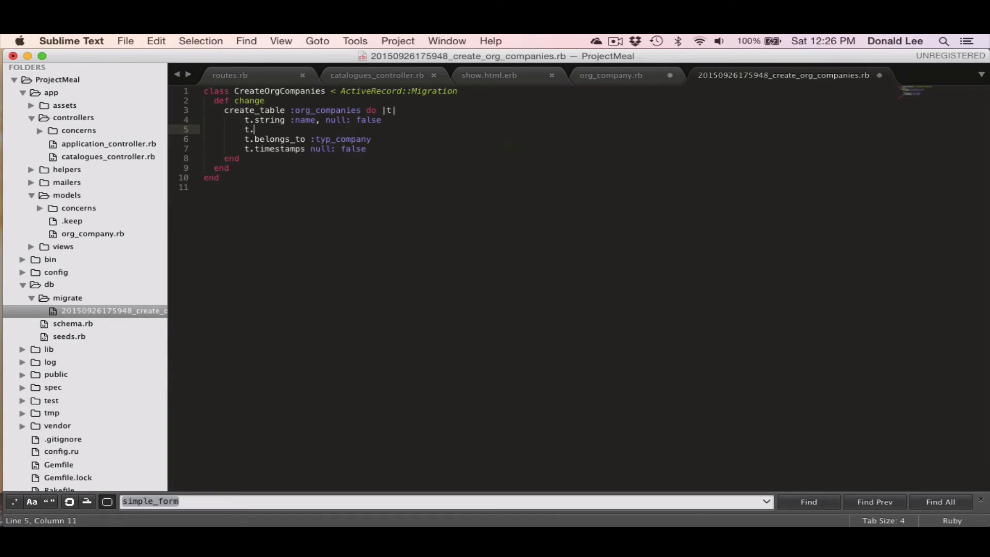
pyautogui.write('string :avatar')
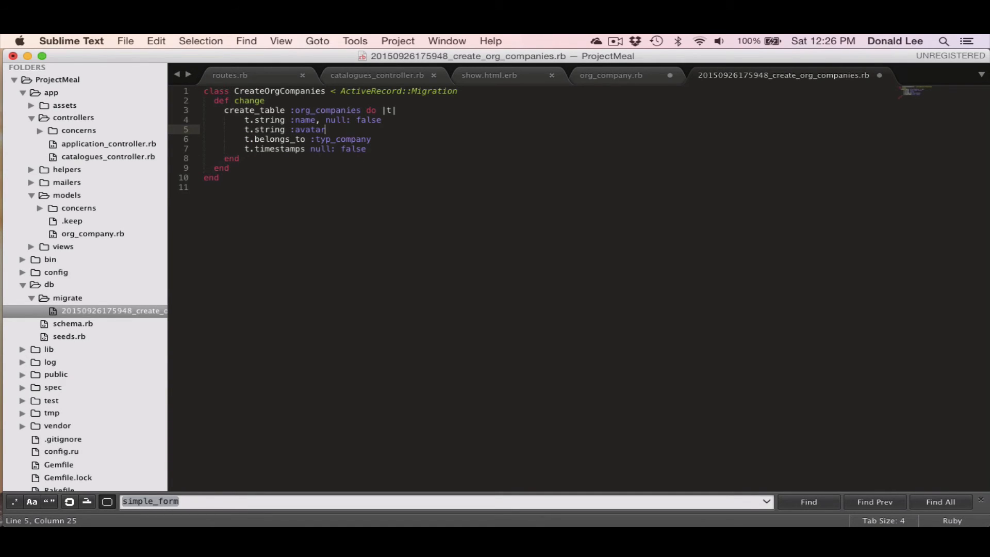
pyautogui.write('t.text')
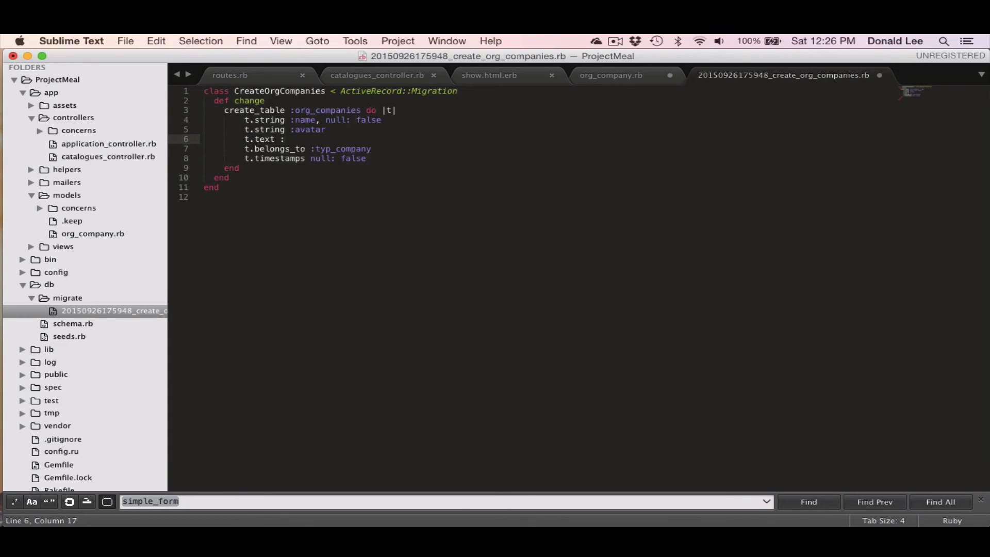
pyautogui.write(':description')
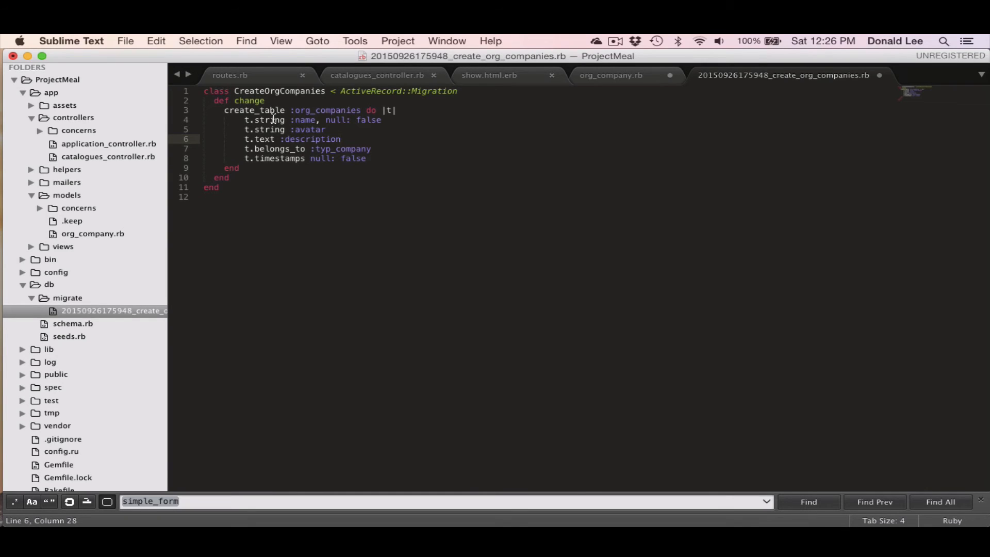
pyautogui.moveTo(325, 158)
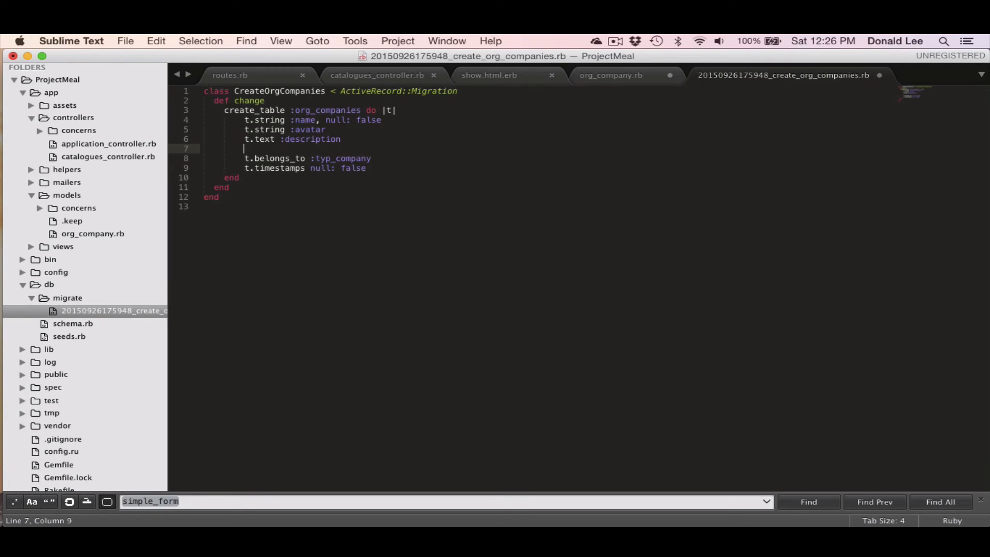
# Step: Add t.string :verification_doc and t.boolean :verified above the belongs_to line
pyautogui.write('t.string')
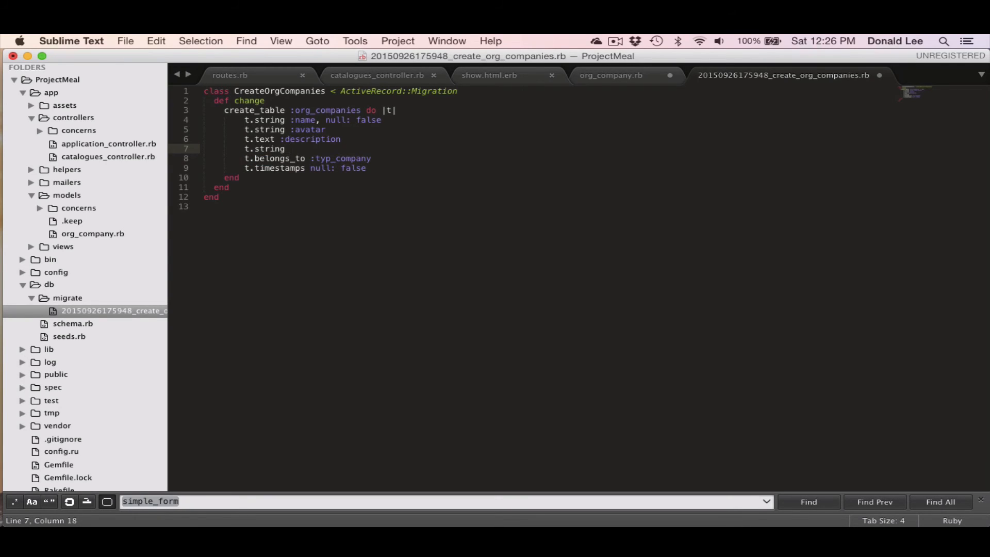
pyautogui.write(':veri')
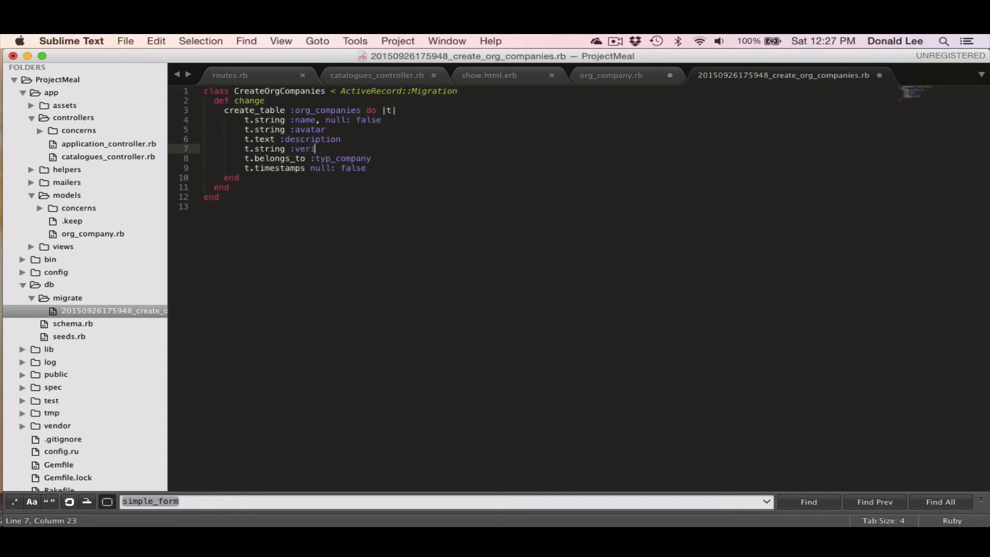
pyautogui.write('fication_doc')
pyautogui.write('t.boolean')
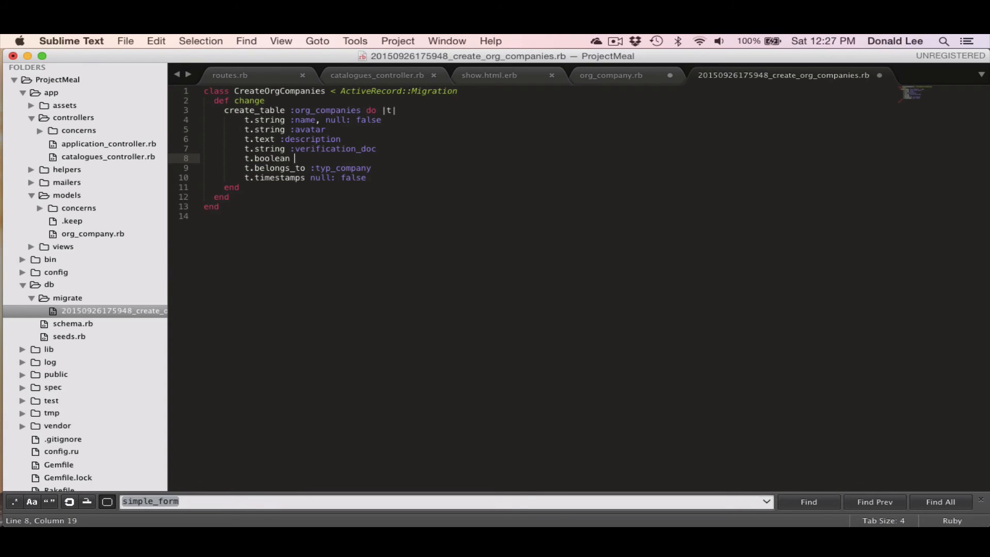
pyautogui.write(':ve')
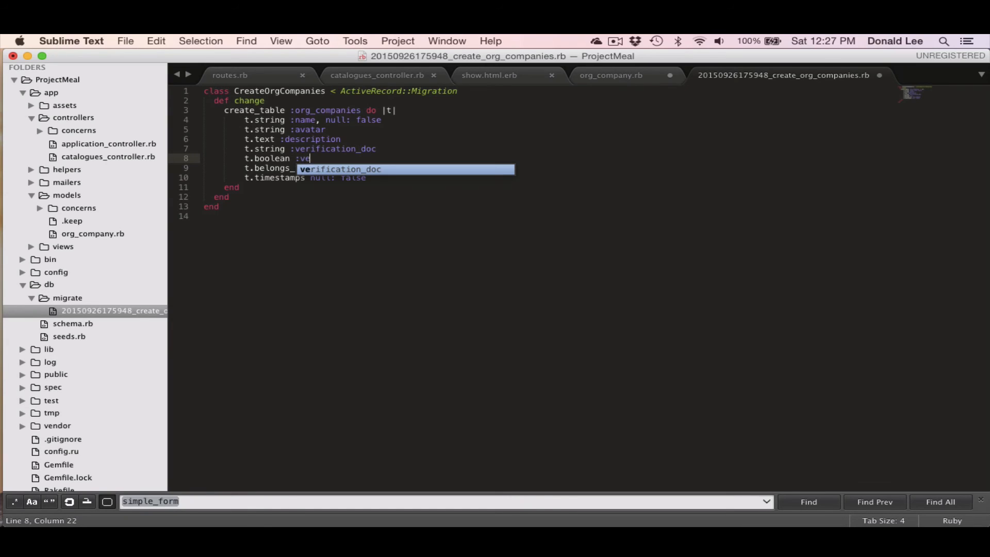
pyautogui.write('rified')
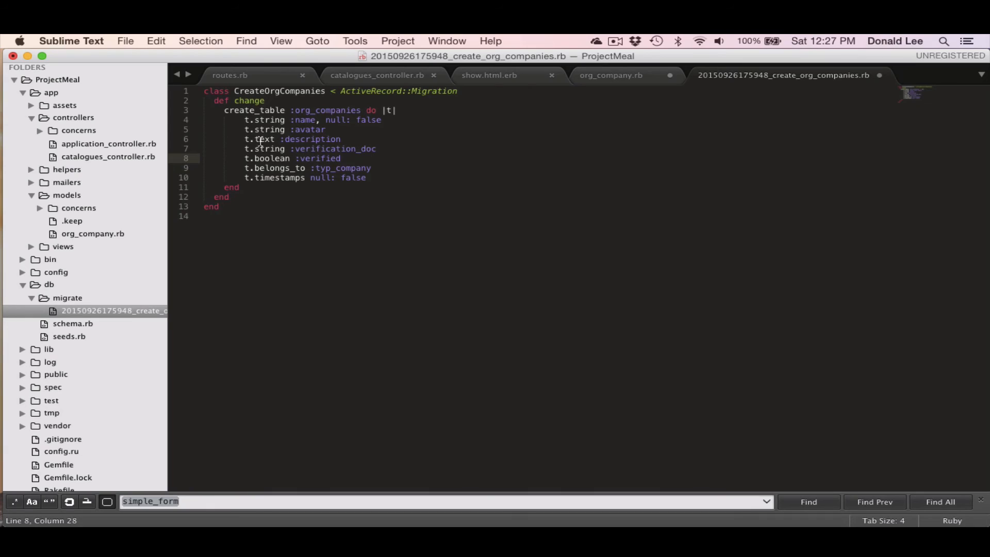
pyautogui.moveTo(328, 152)
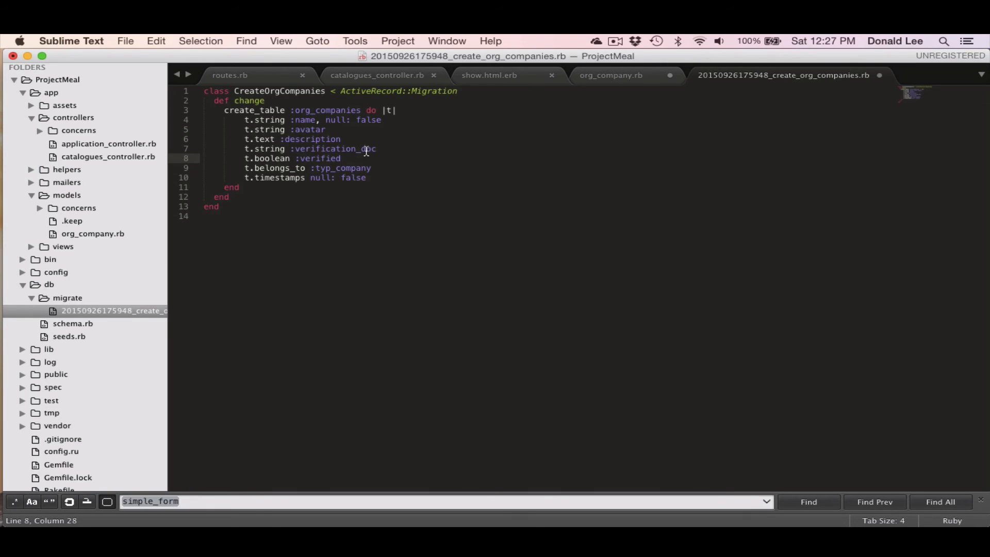
pyautogui.moveTo(355, 162)
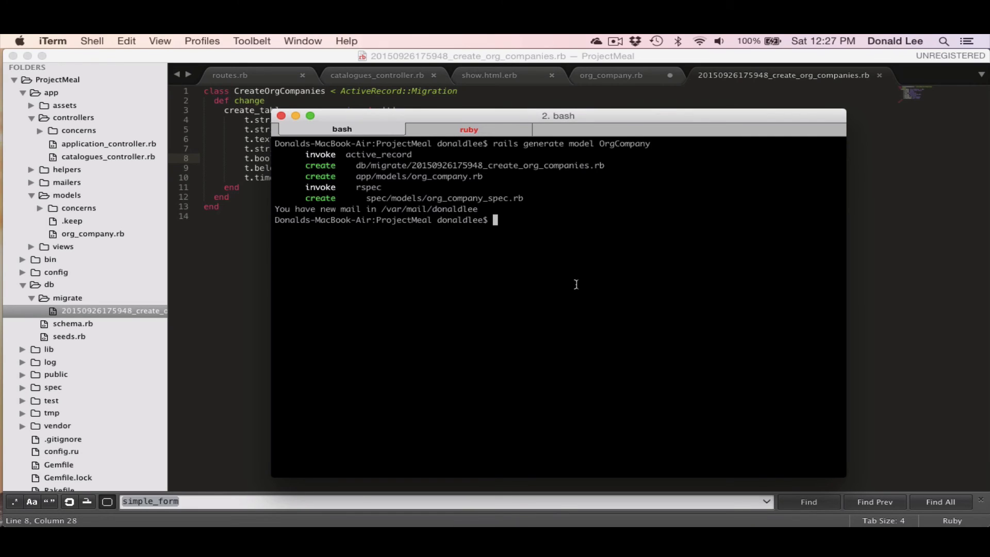
# Step: Run rails generate migration test in iTerm, undoing stray characters in Sublime
pyautogui.write('rails')
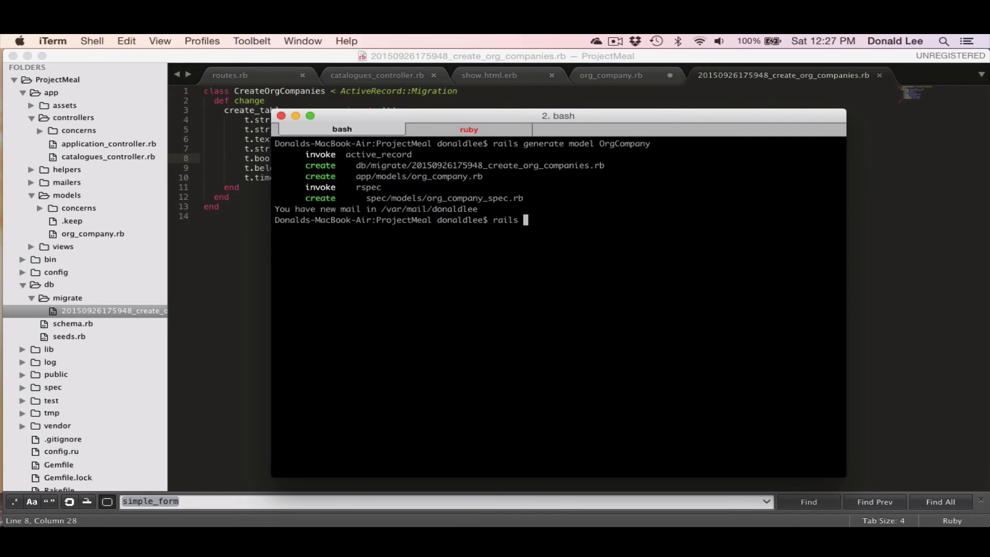
pyautogui.write('generate migration')
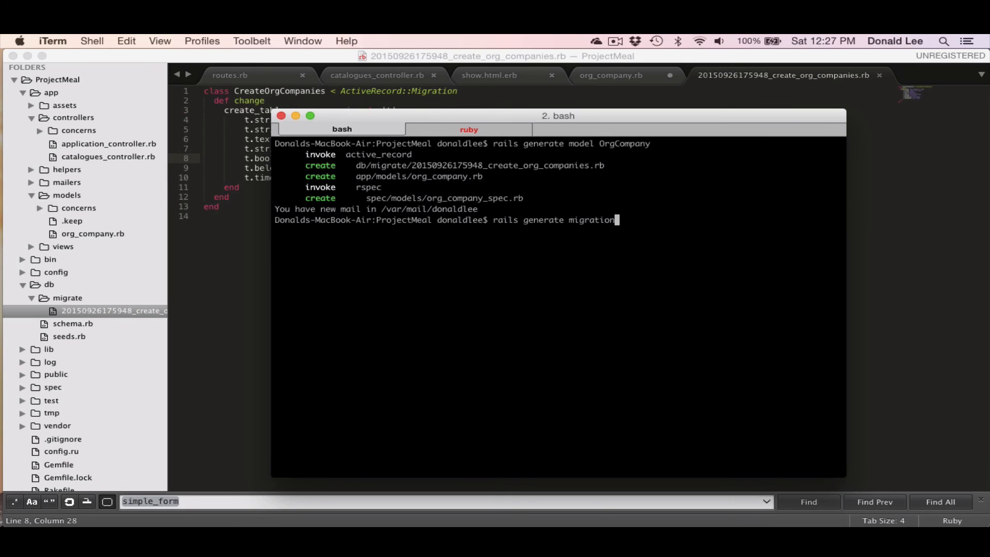
pyautogui.write('Tes')
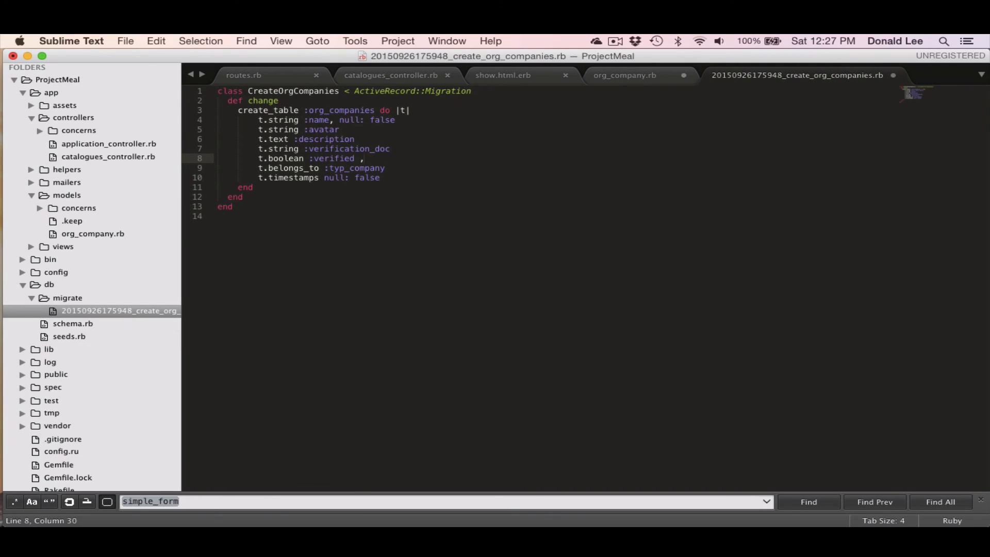
pyautogui.press('cmd+tab')
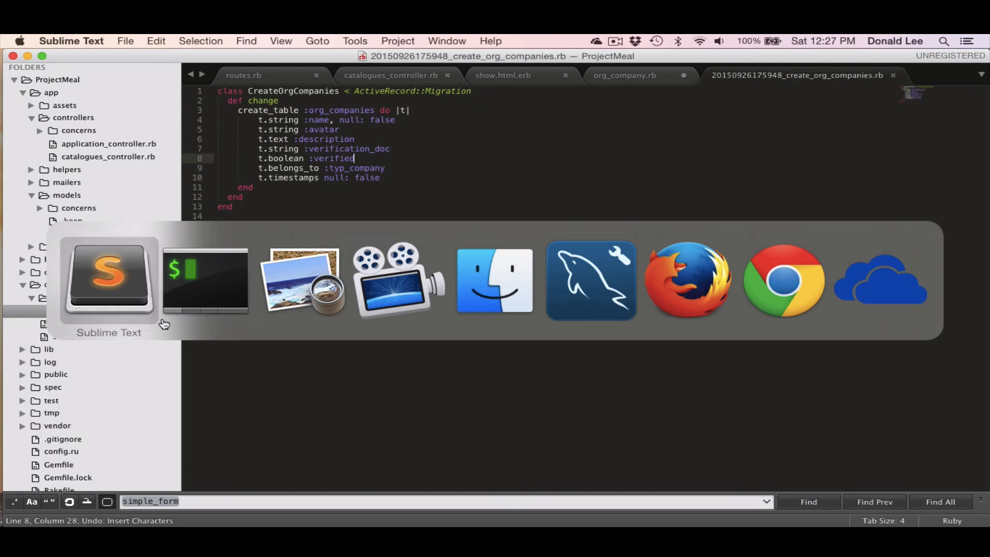
pyautogui.click(205, 282)
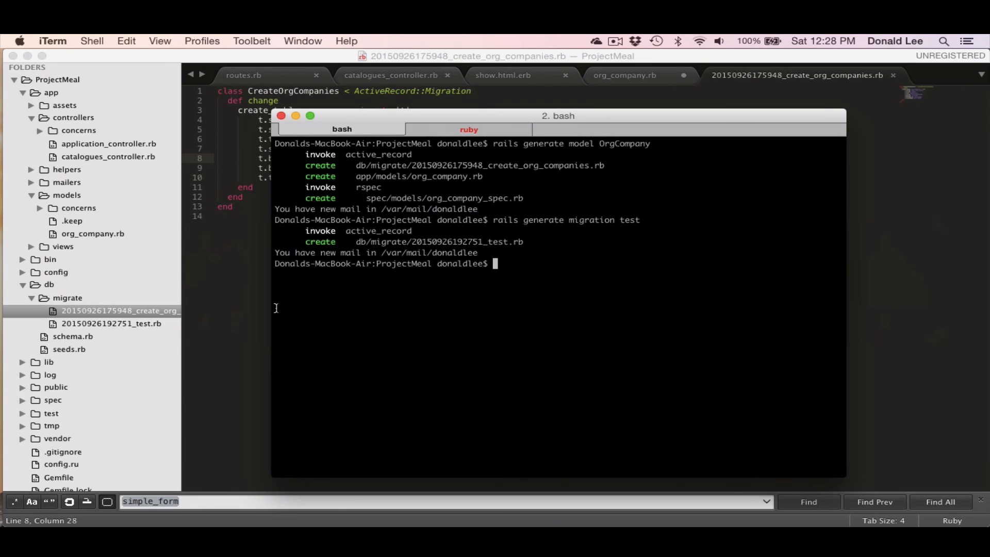
pyautogui.moveTo(148, 335)
pyautogui.write('rails destroy migration test')
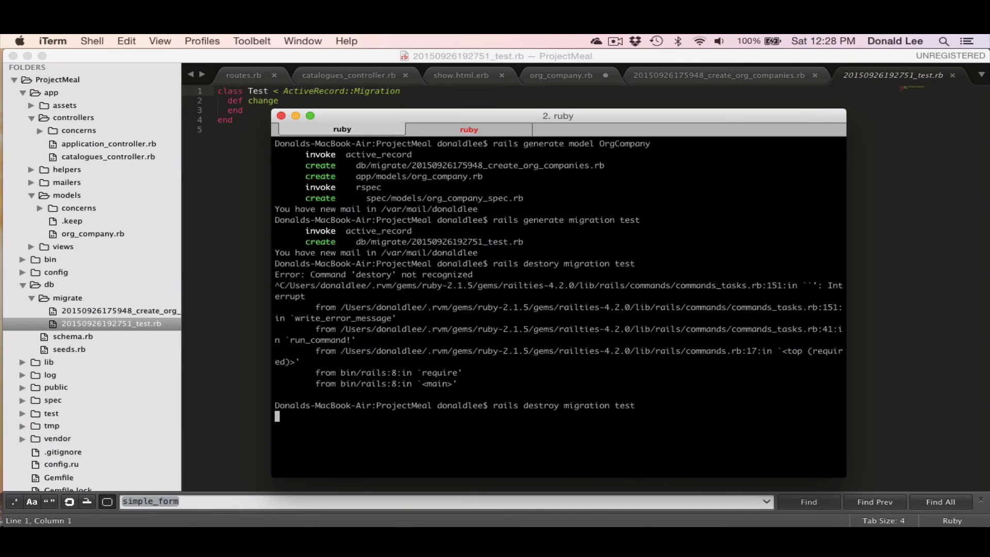
# Step: Run rails destroy migration test to remove the test migration file
pyautogui.press('Return')
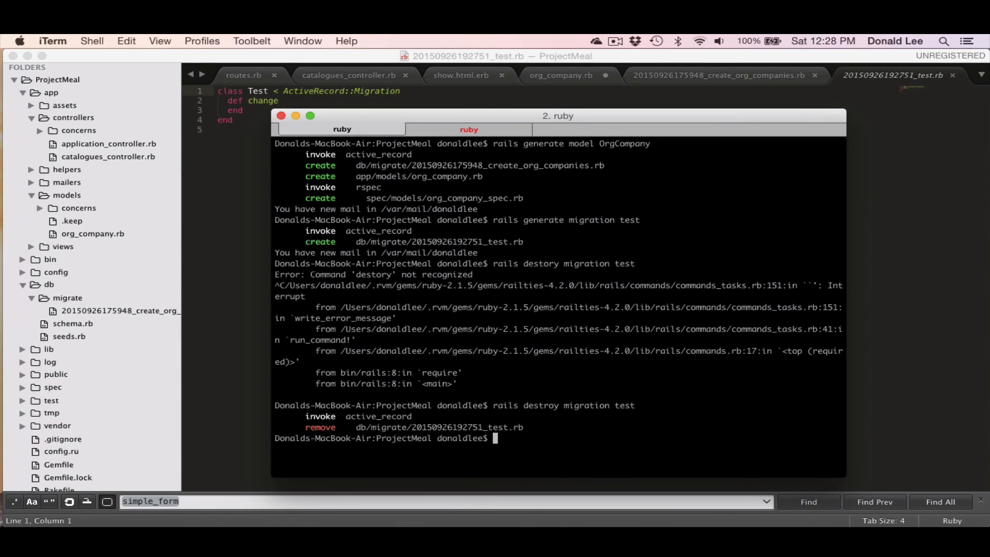